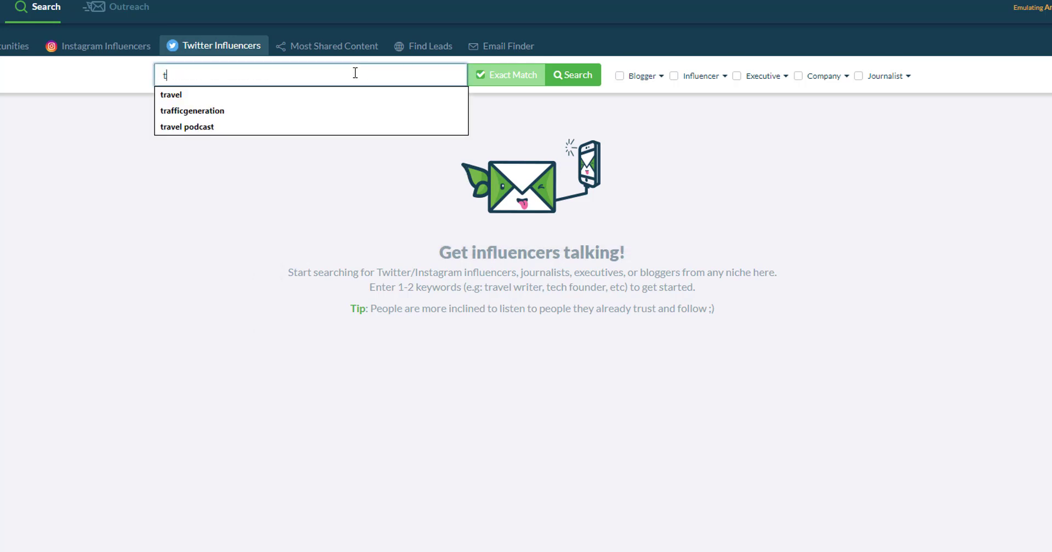
Search Twitter influencers for 'travel lover' so matching profiles are listed
left_click(571, 74)
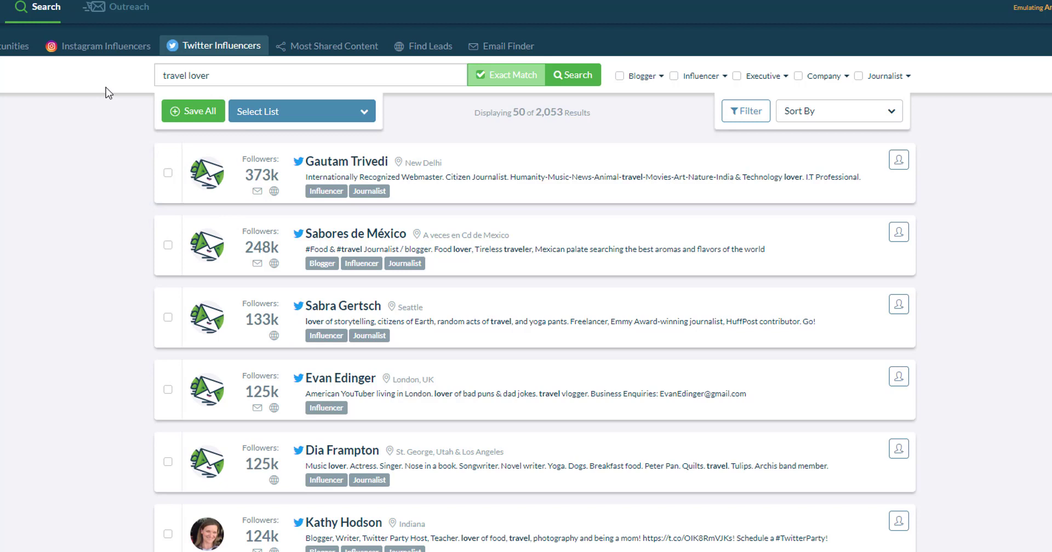
mouse_move(638, 75)
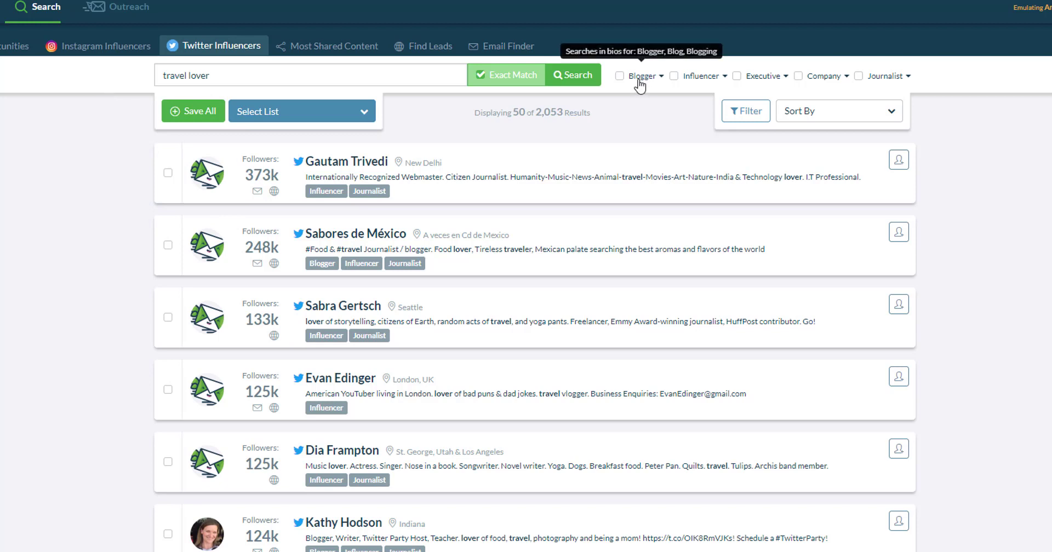
mouse_move(715, 84)
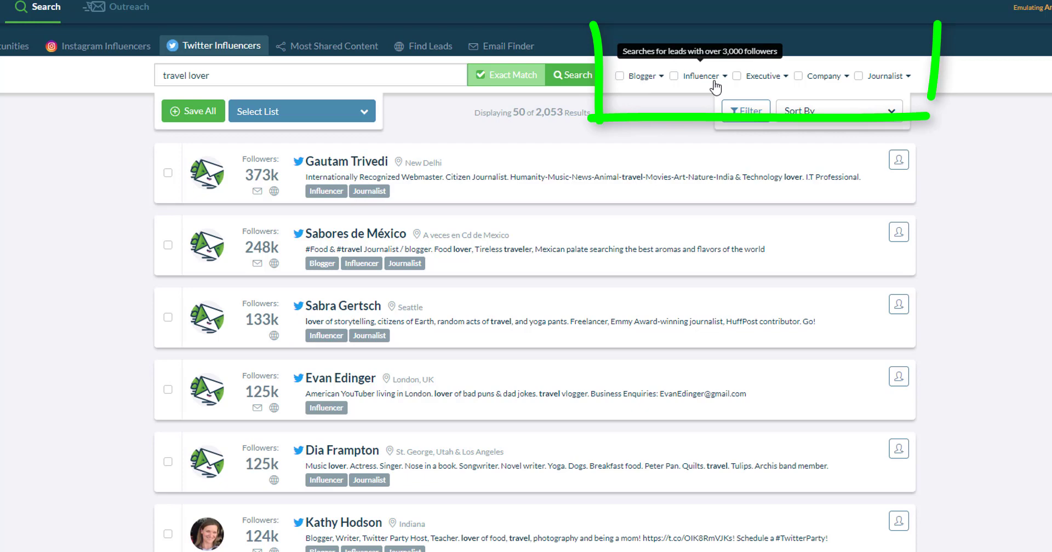
mouse_move(887, 75)
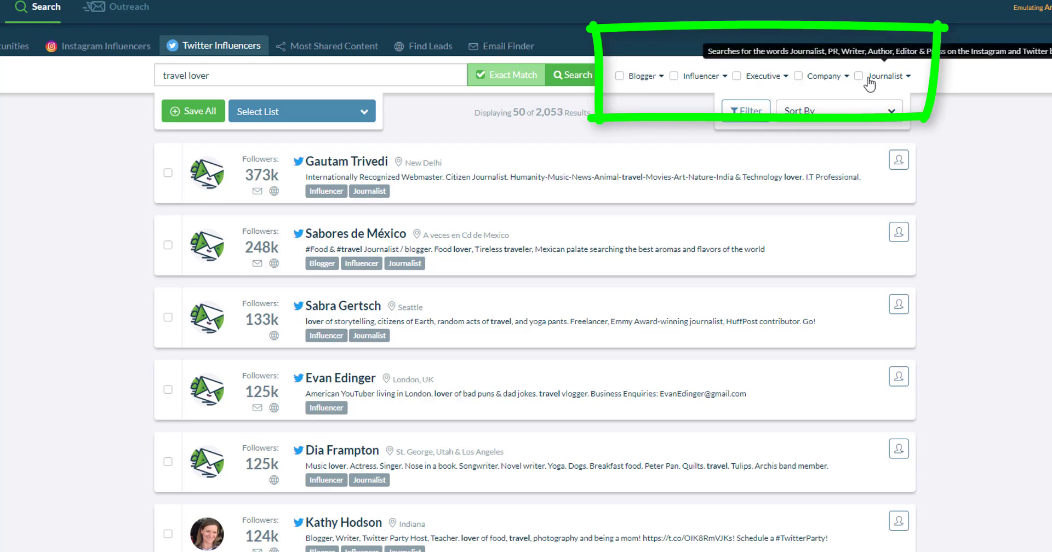
left_click(745, 110)
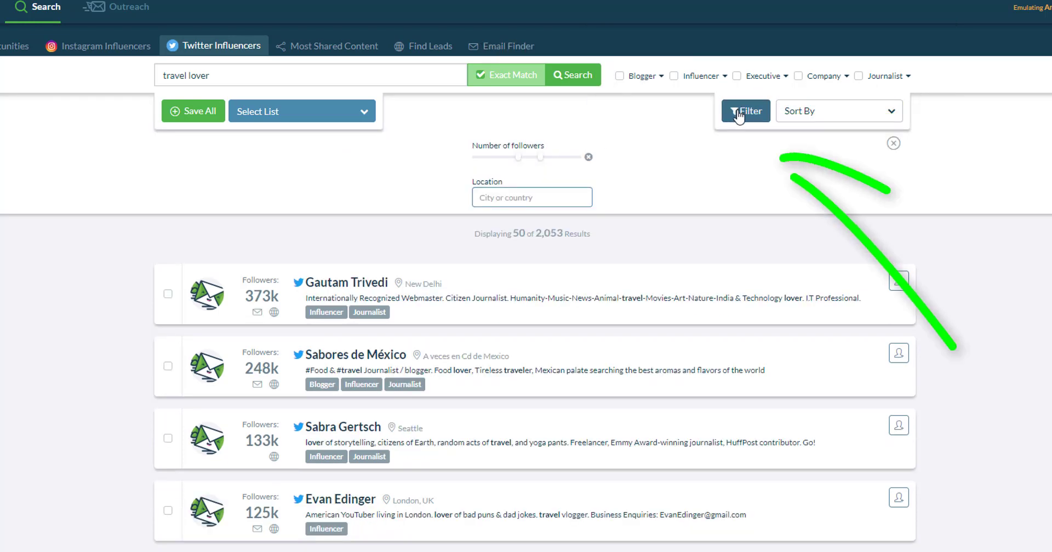
mouse_move(518, 160)
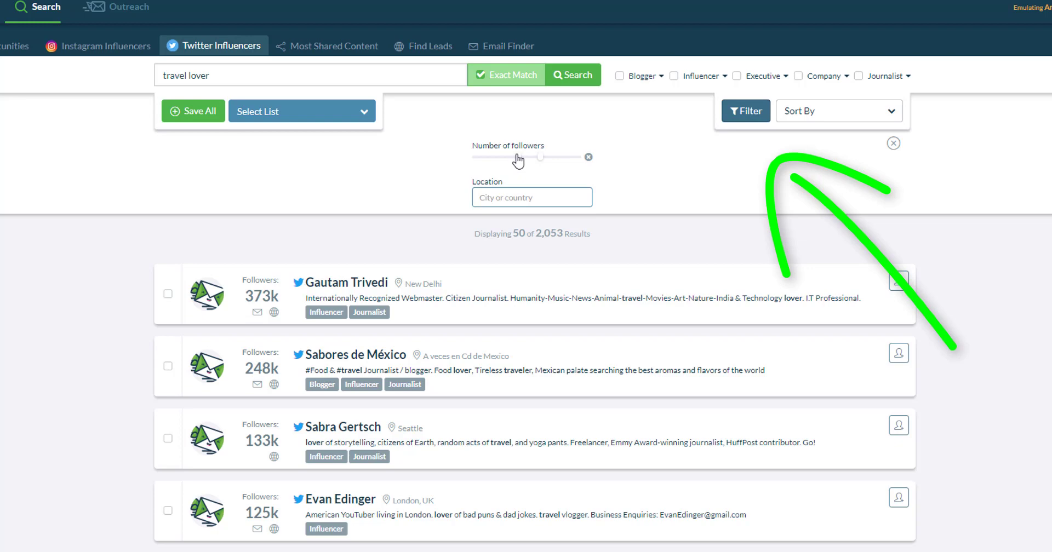
left_click(532, 197)
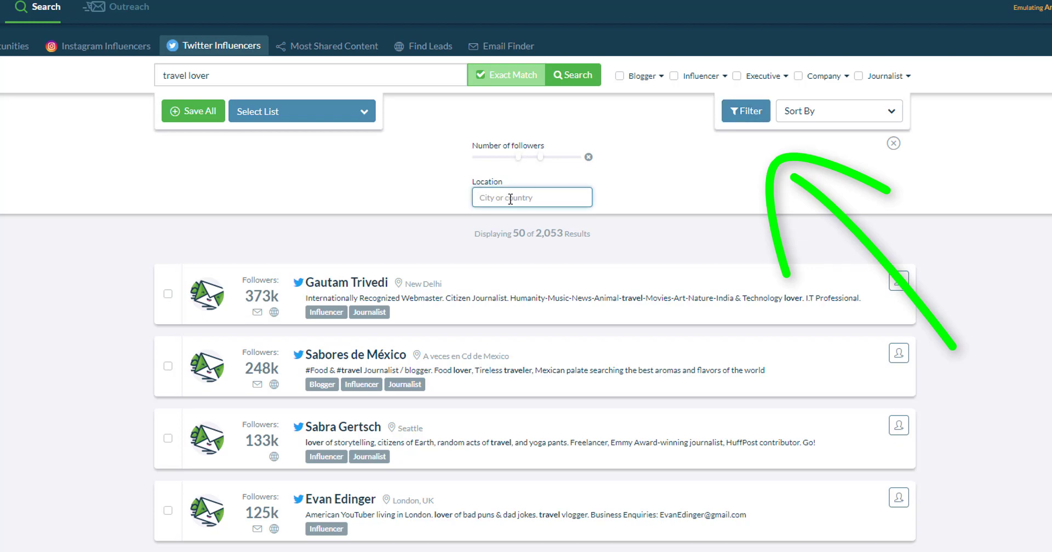
left_click(893, 143)
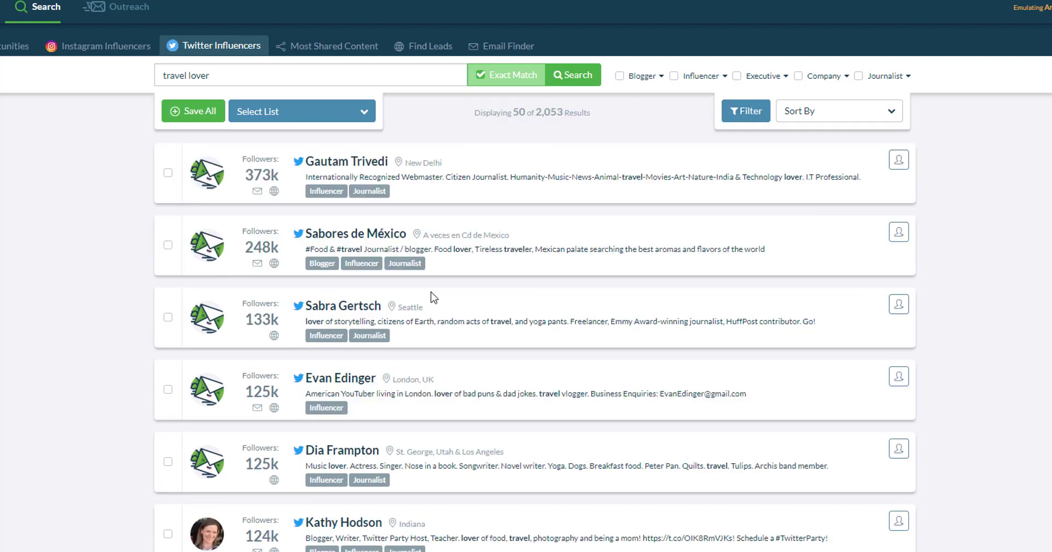
Start saving all listed travel lover leads to a list via Save All
scroll("down", 3)
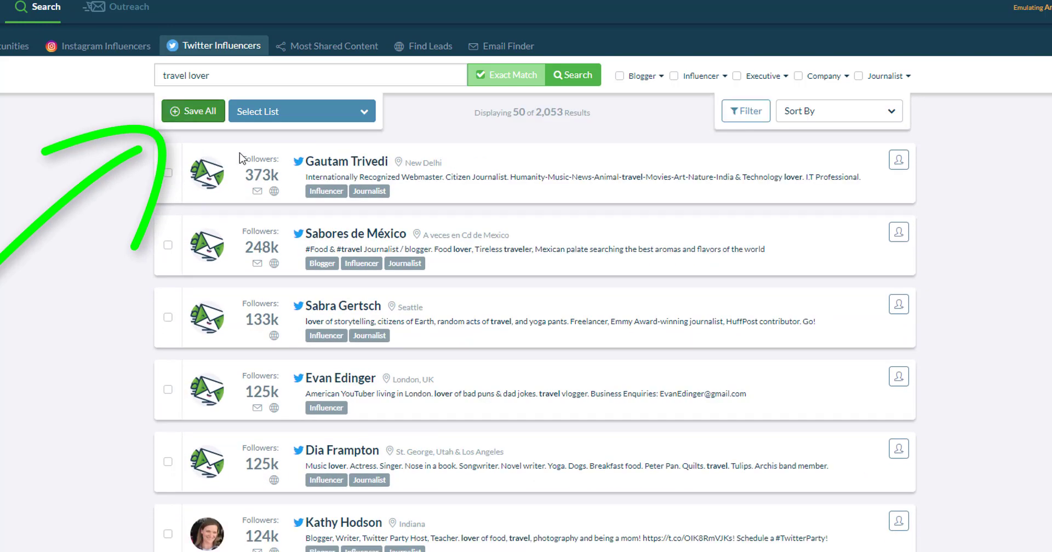
left_click(193, 112)
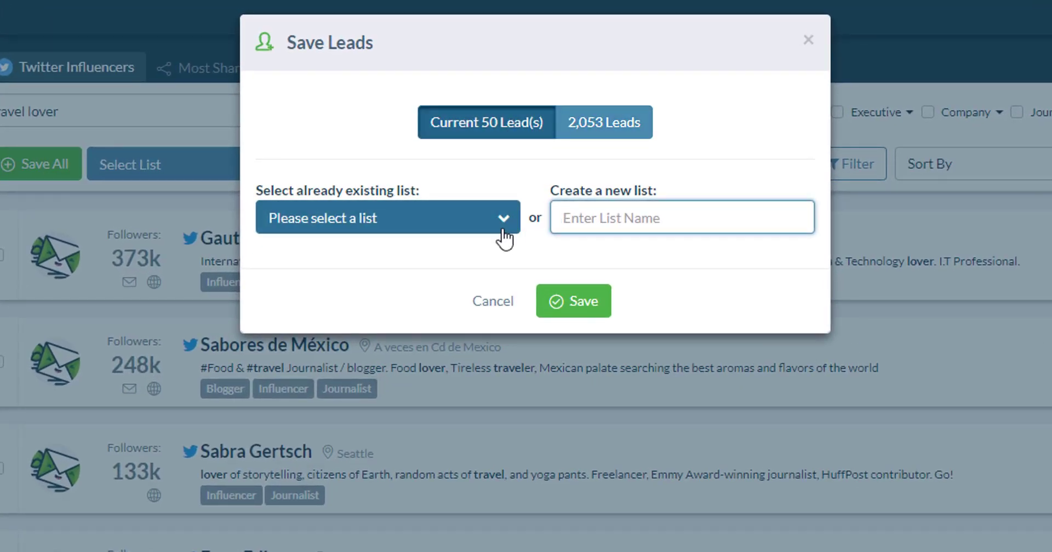
Review the new-list name box and existing lists in Save Leads, then close it without saving
left_click(680, 217)
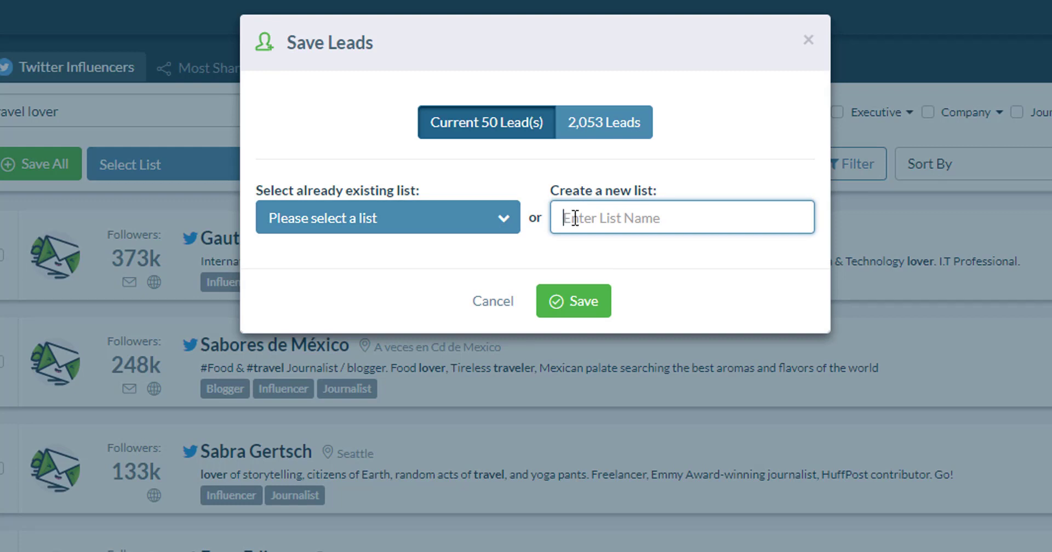
mouse_move(455, 230)
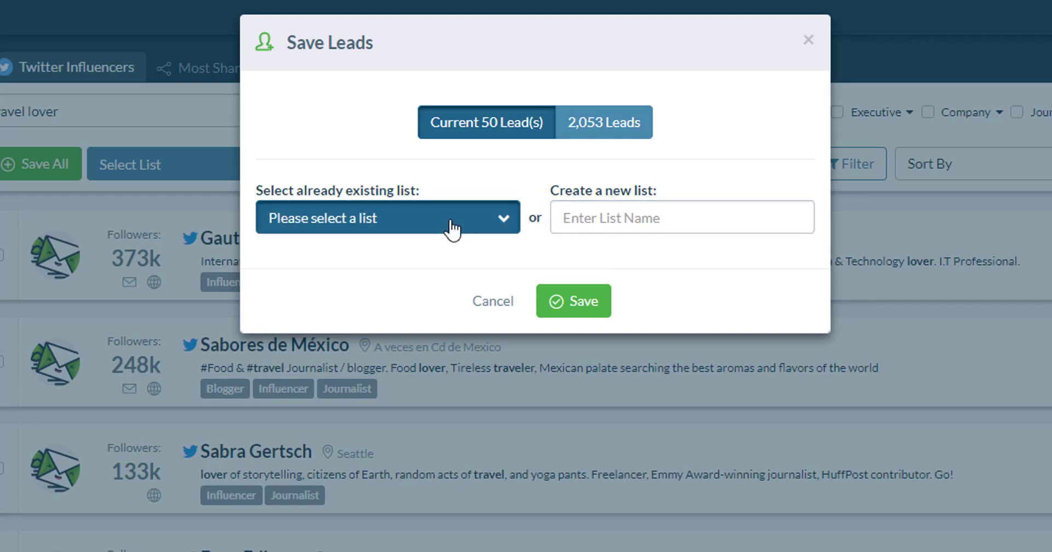
left_click(388, 217)
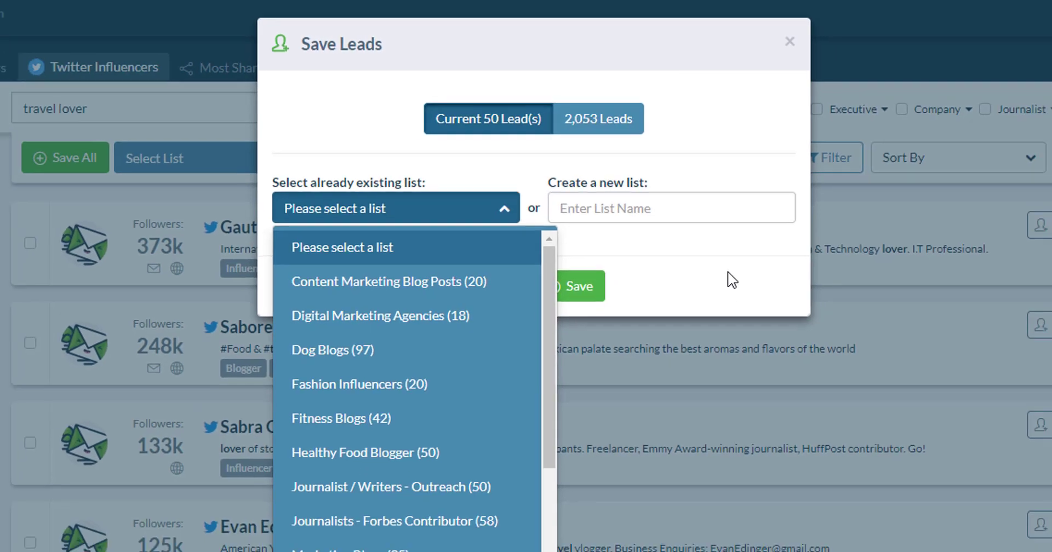
left_click(789, 41)
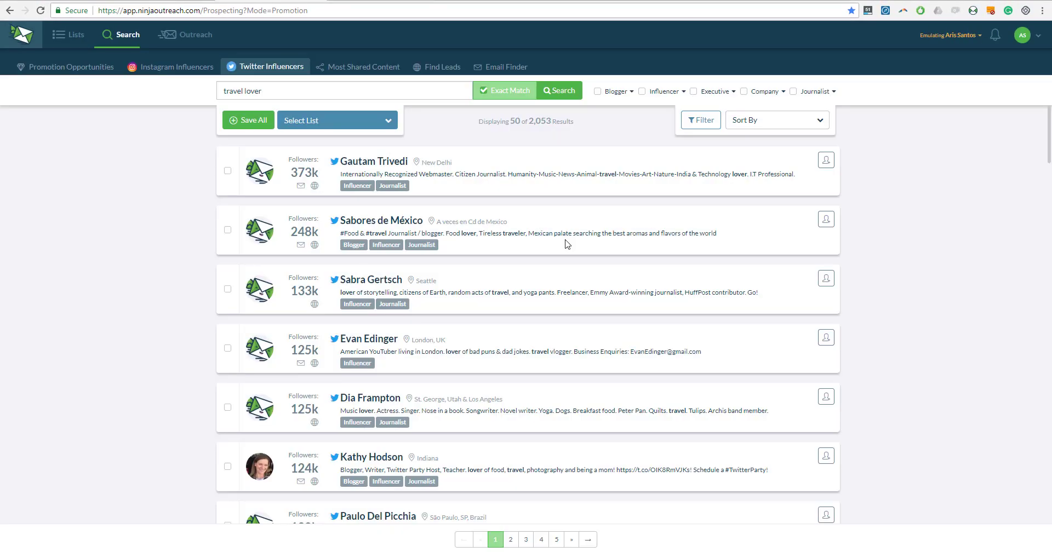